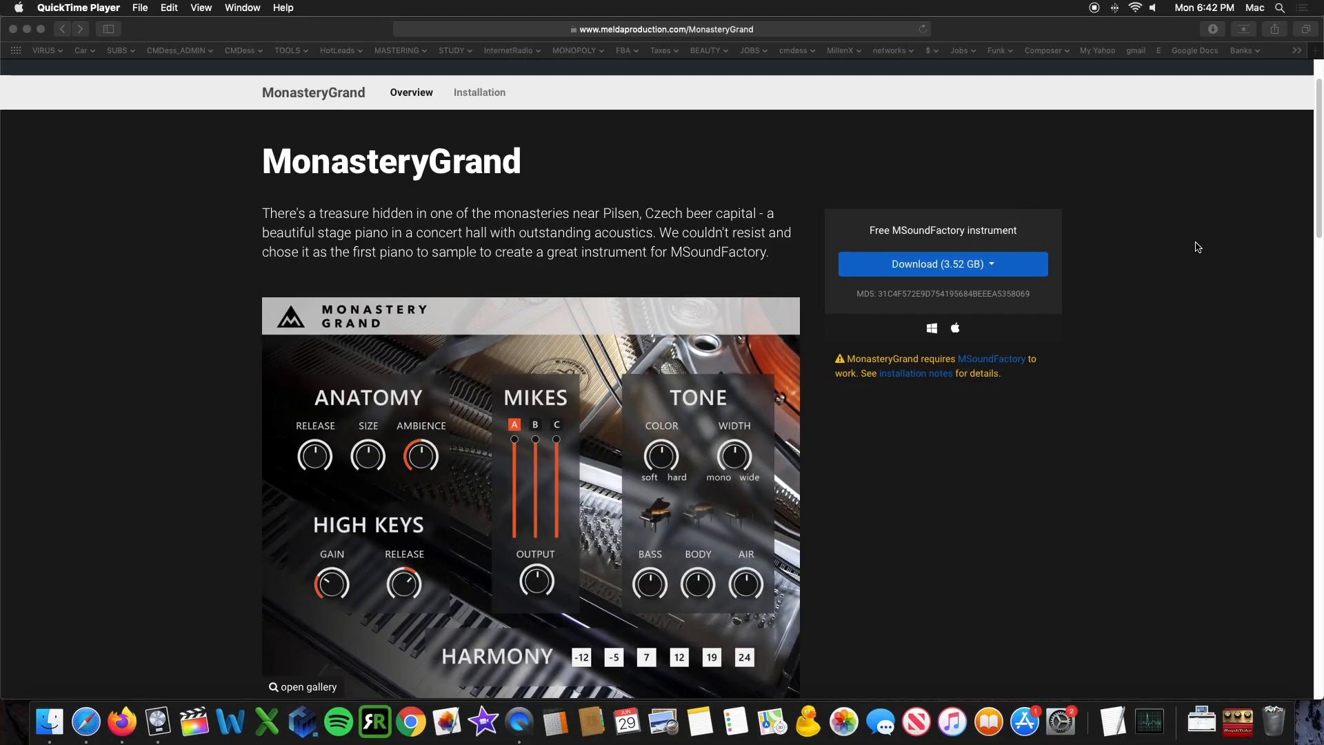
mouse_move(538, 214)
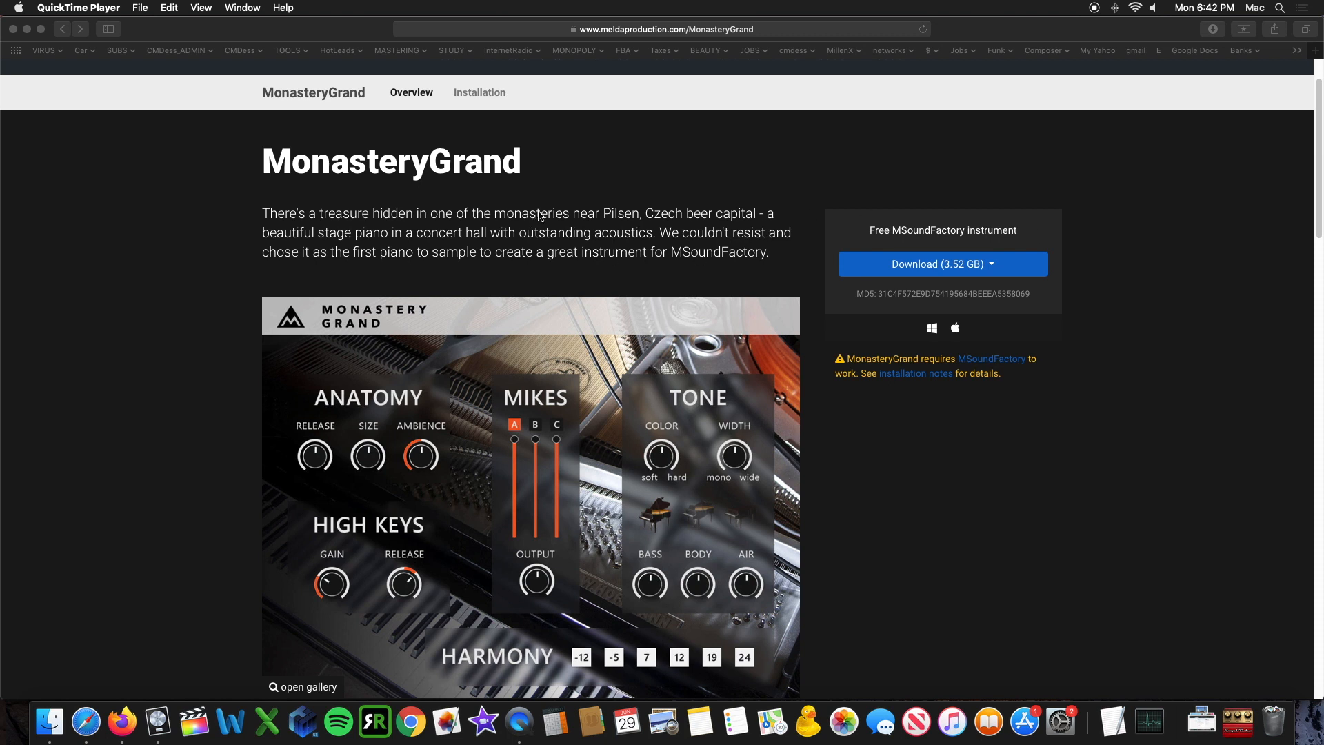
mouse_move(902, 239)
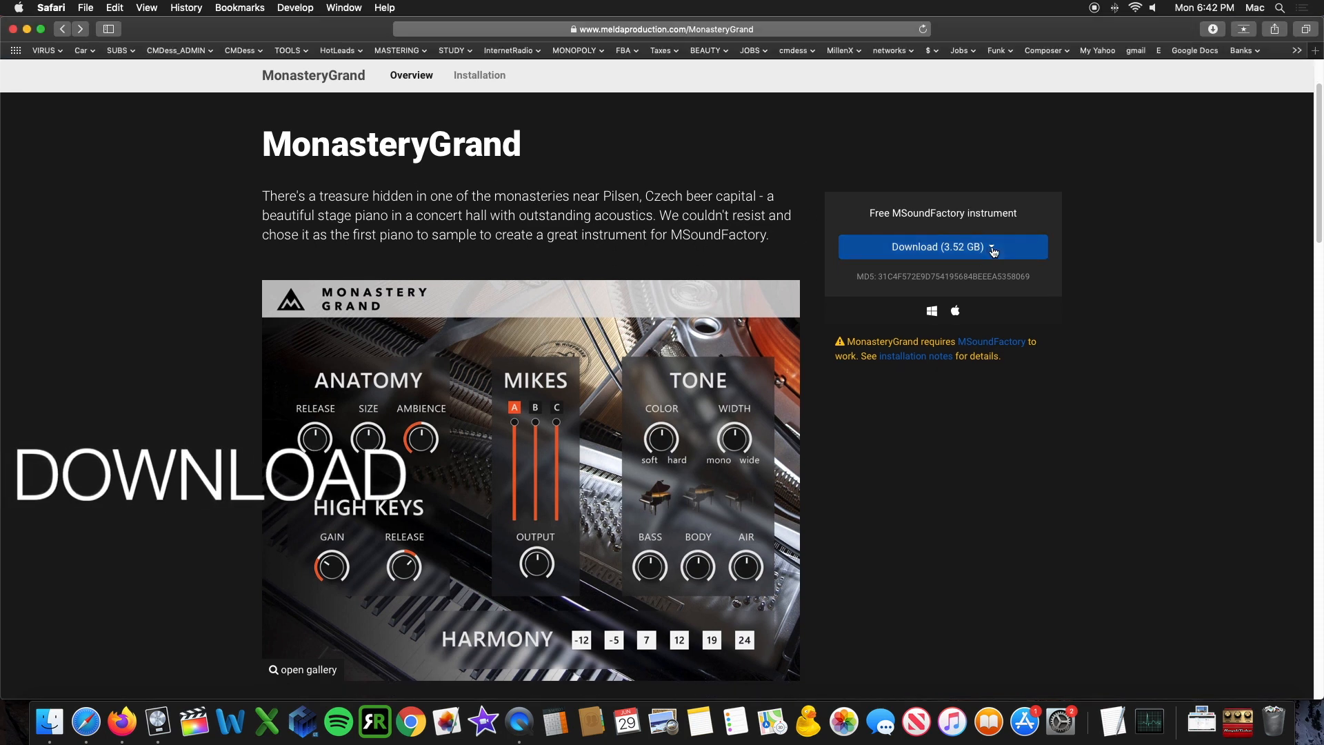
Step: Download the free MonasteryGrand instrument (3.52 GB) from the MeldaProduction site
click(988, 247)
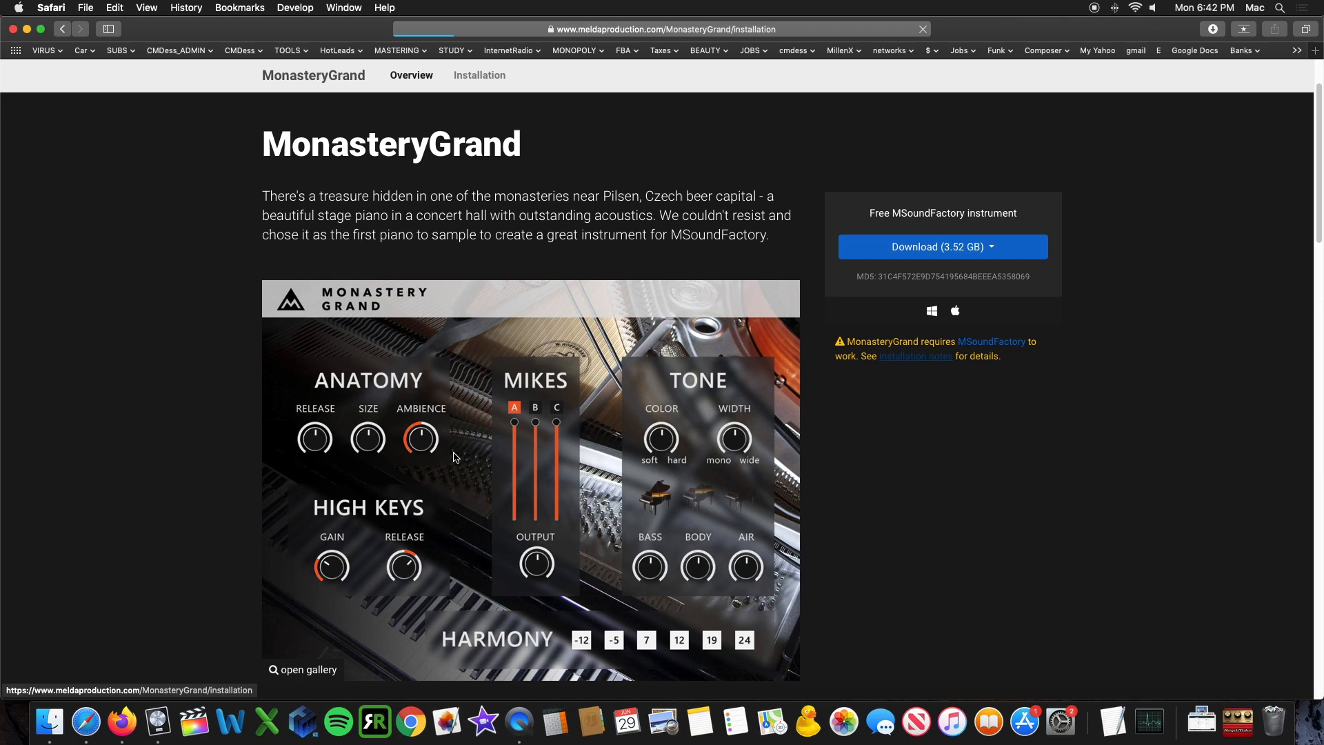
Step: Open the MonasteryGrand installation guide and scroll through its three steps
click(479, 75)
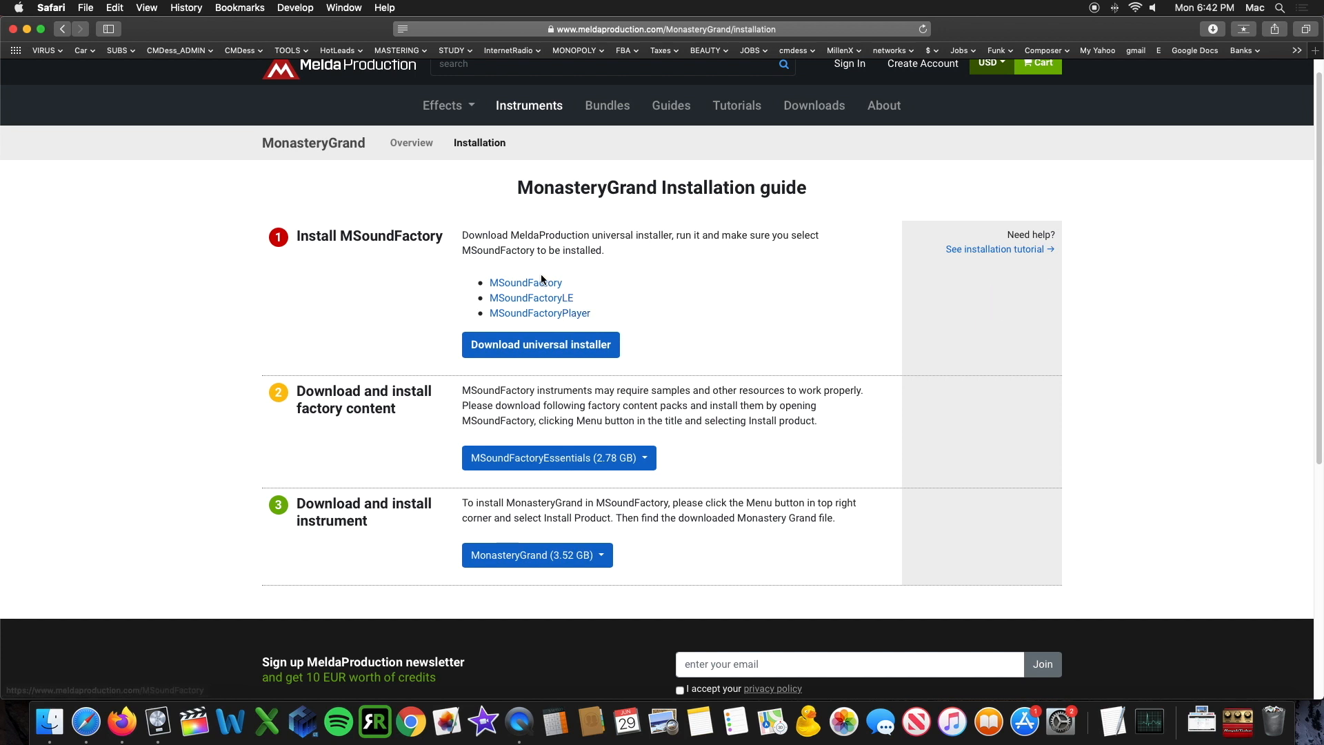
mouse_move(642, 345)
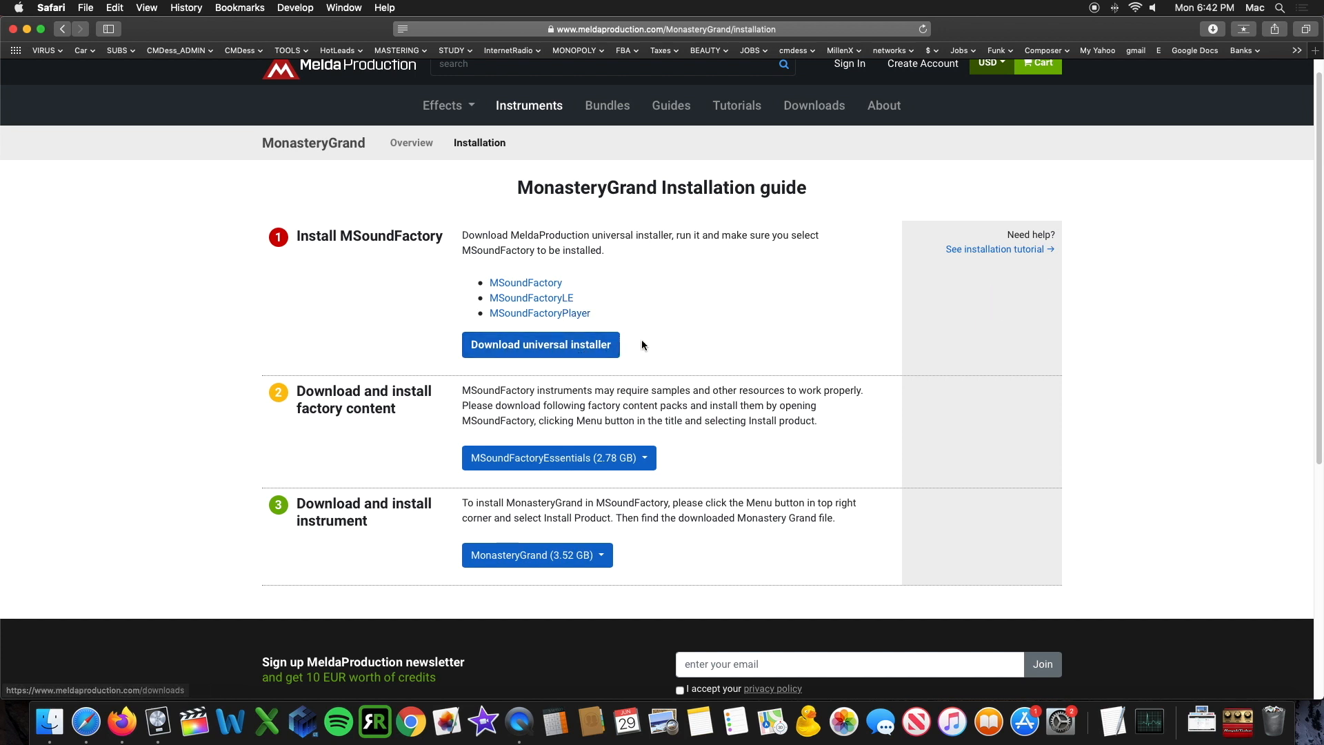
scroll(down, 3)
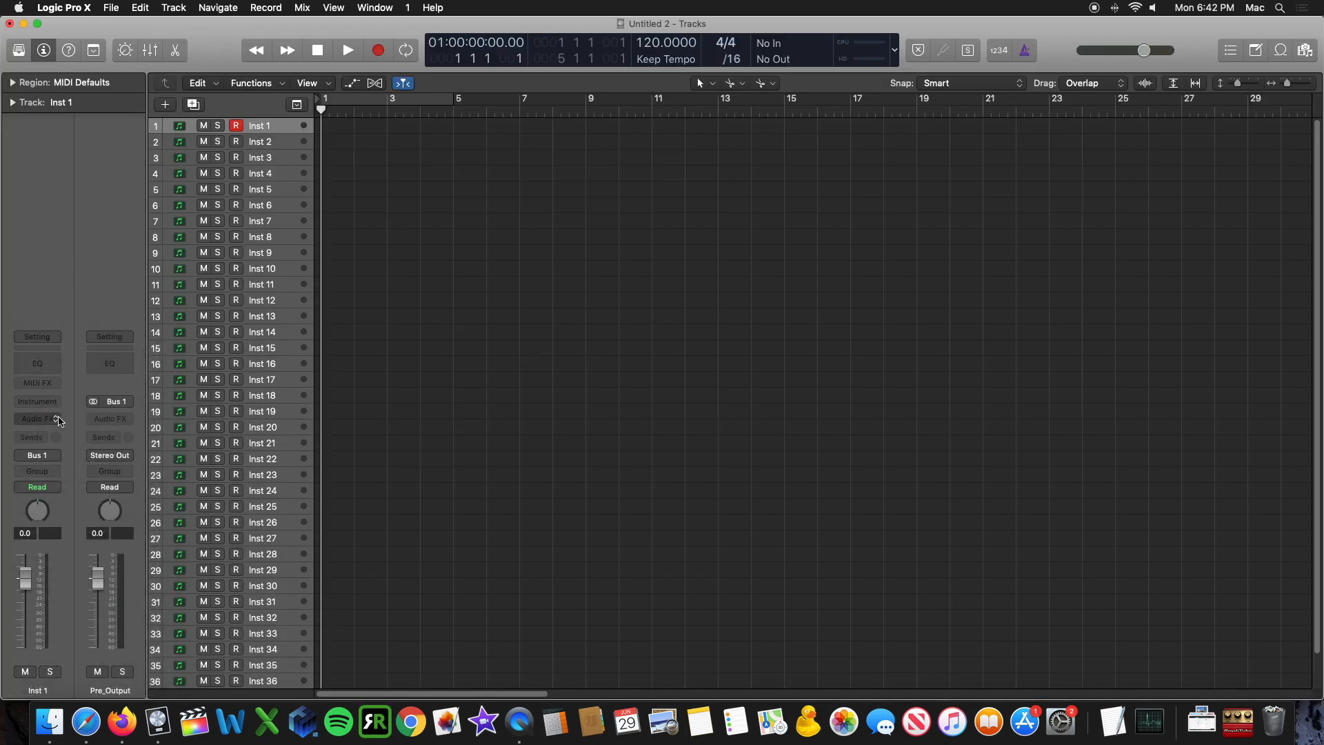
Step: Load MSoundFactory (Stereo) on the Inst 1 track and open the plugin Menu
click(38, 402)
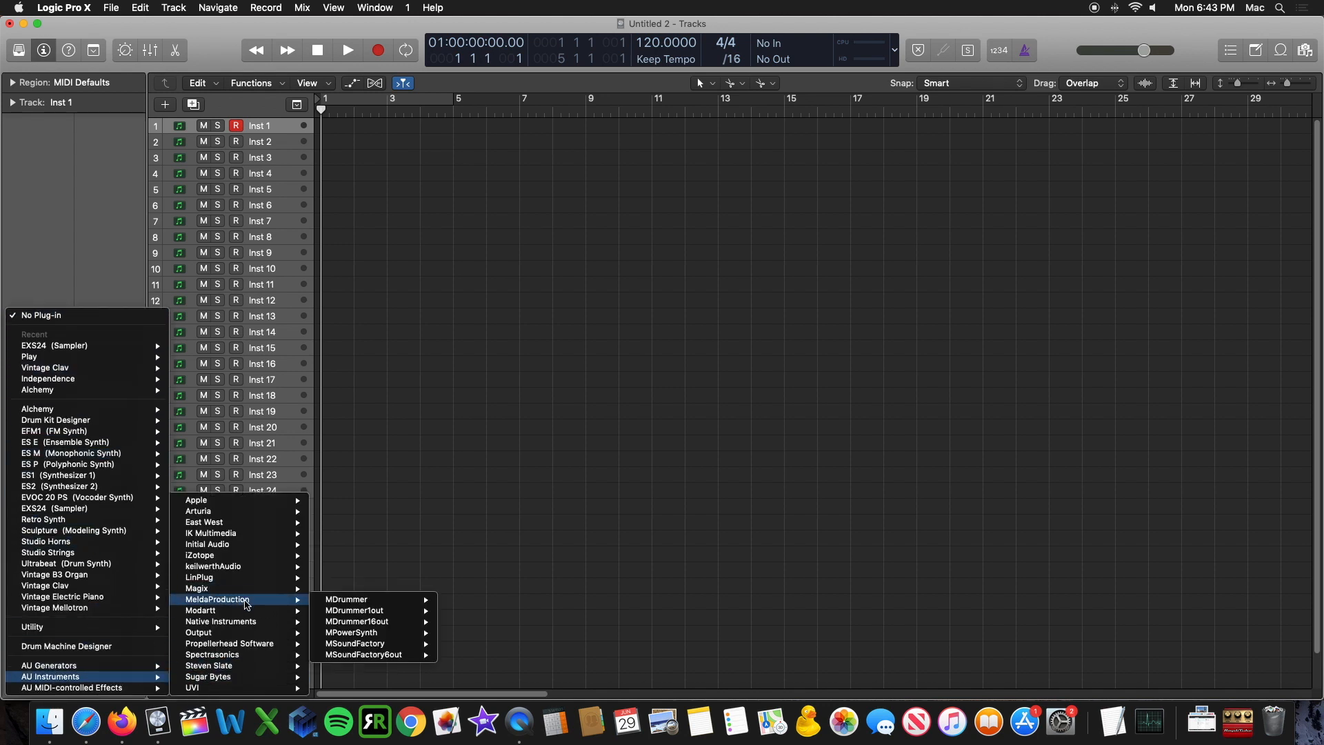
mouse_move(353, 642)
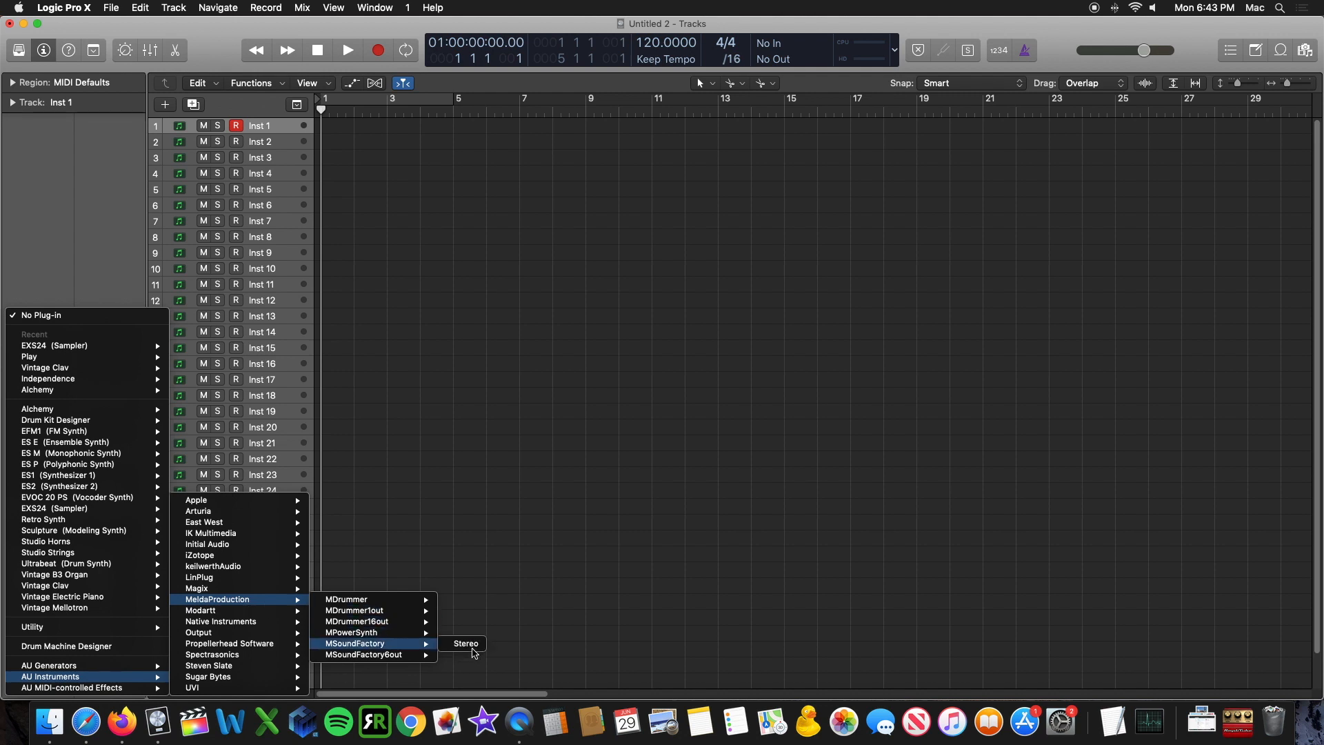
click(466, 643)
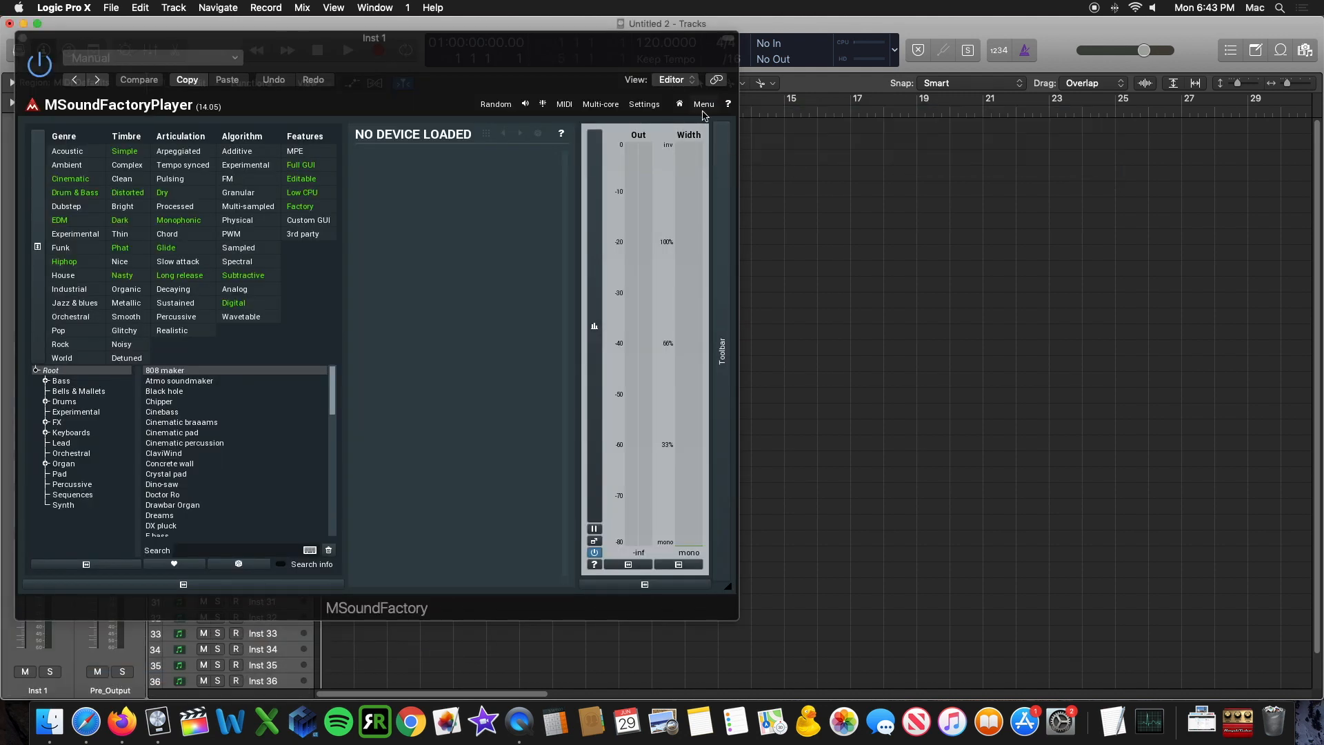
mouse_move(684, 116)
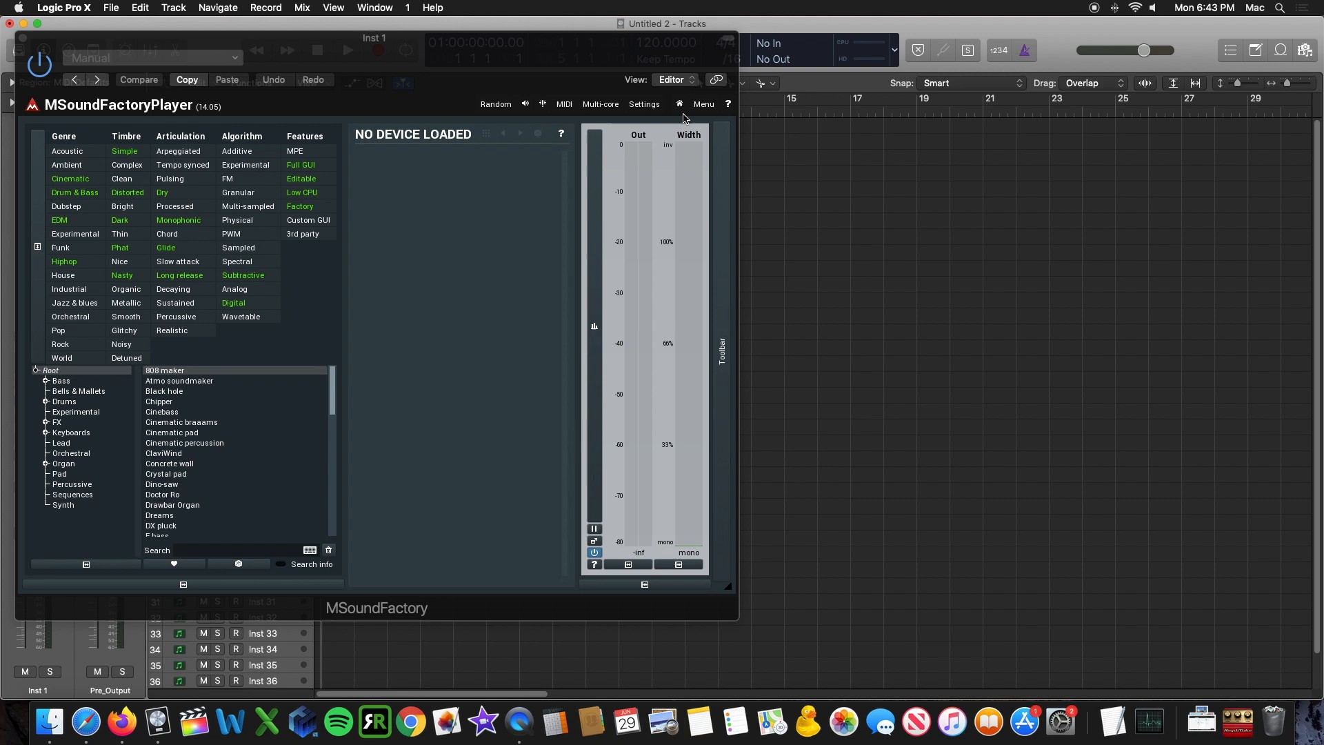
click(703, 104)
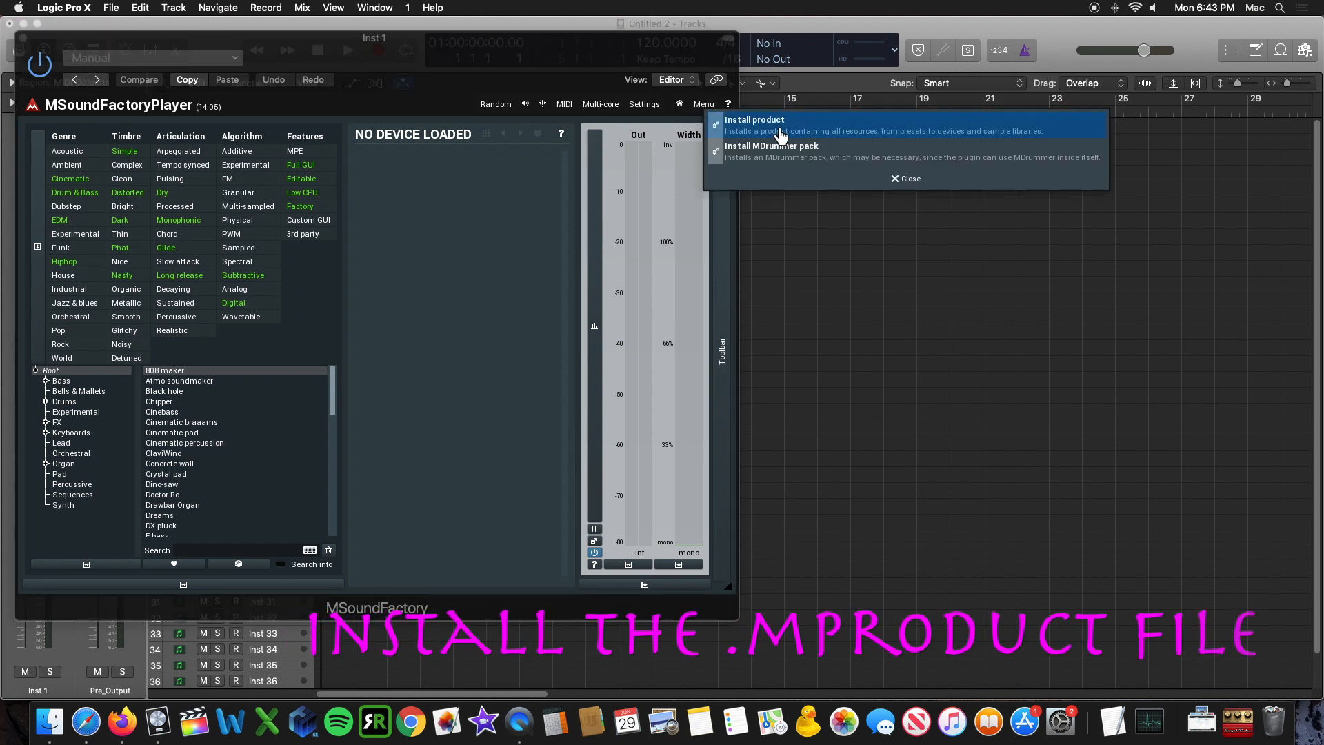
Step: Install the MonasteryGrand product from the Samples/MELDA folder
click(753, 119)
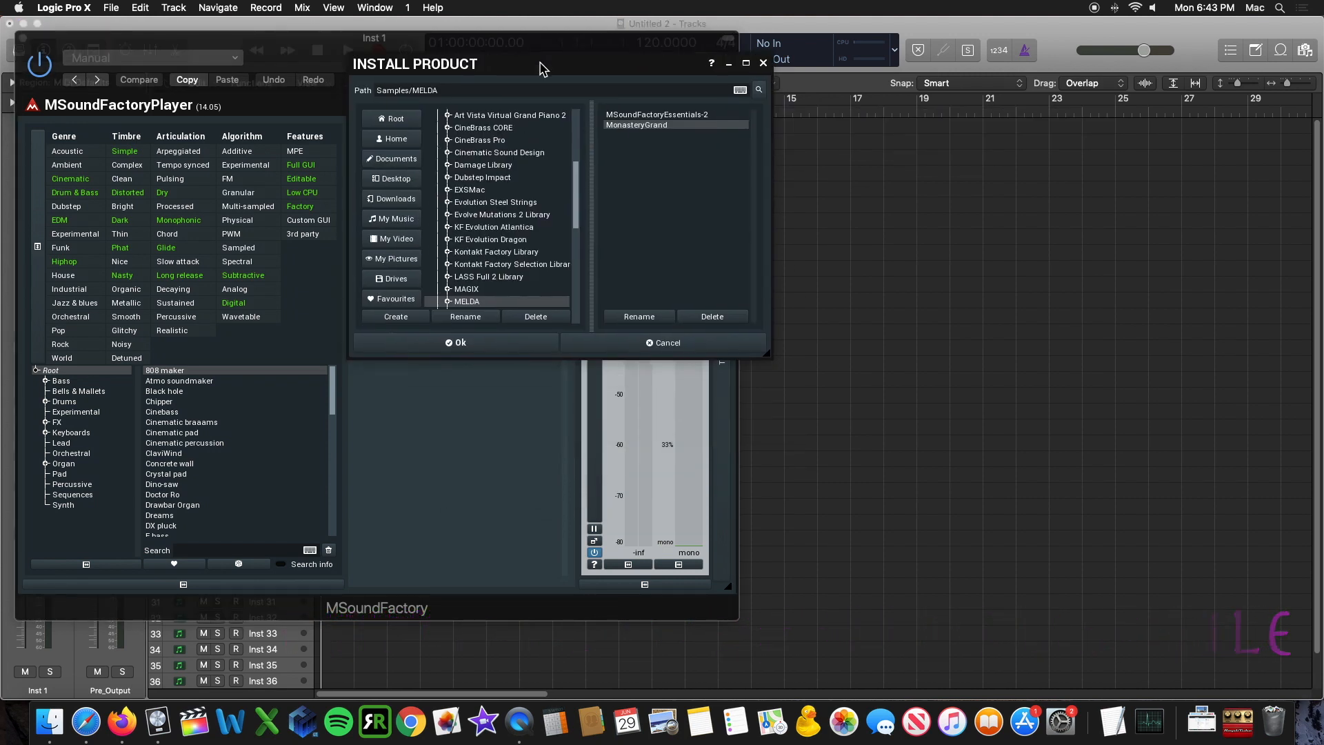
mouse_move(519, 300)
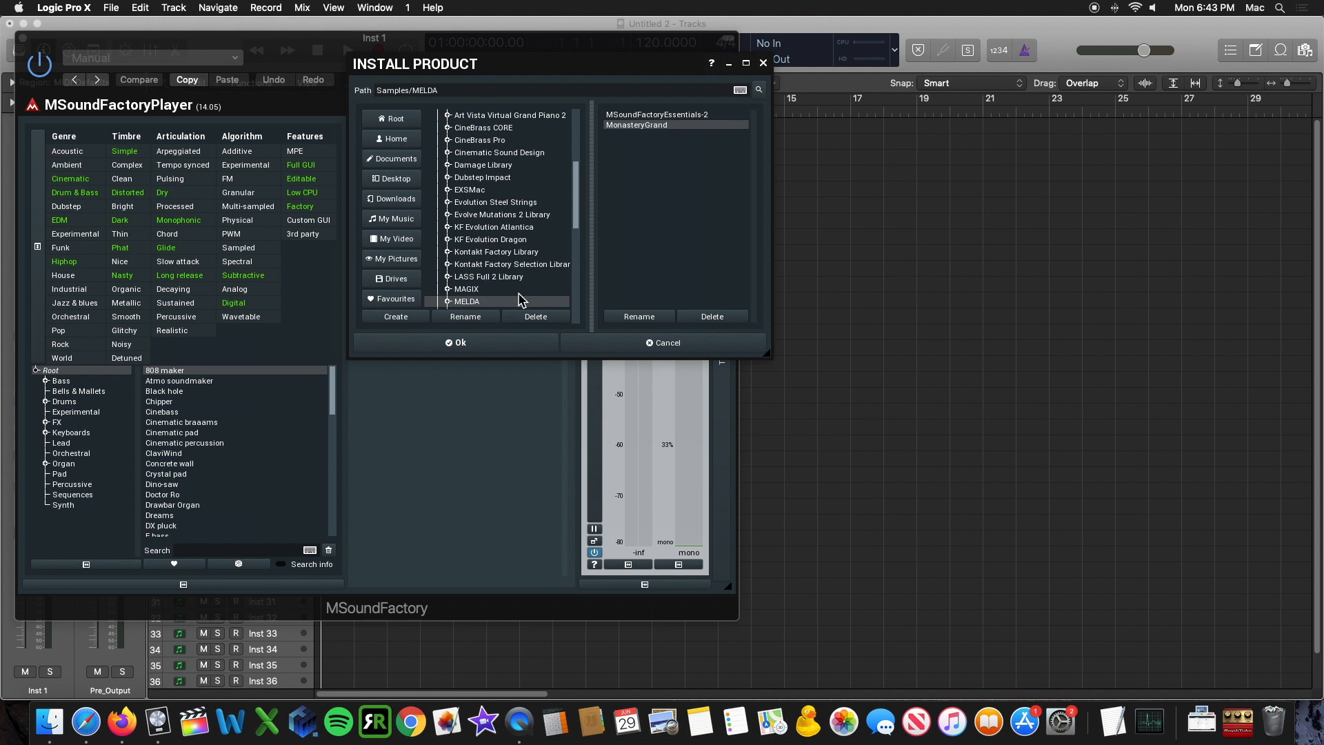
mouse_move(743, 453)
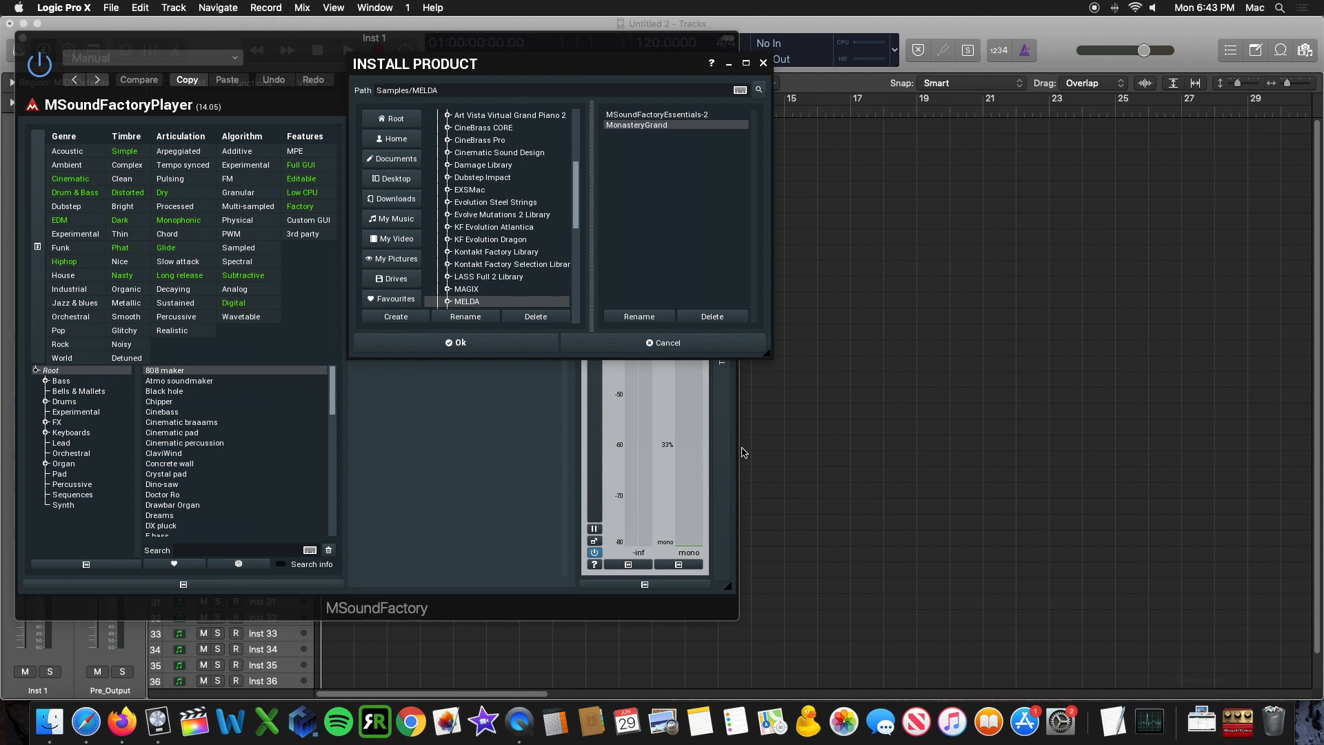
mouse_move(528, 271)
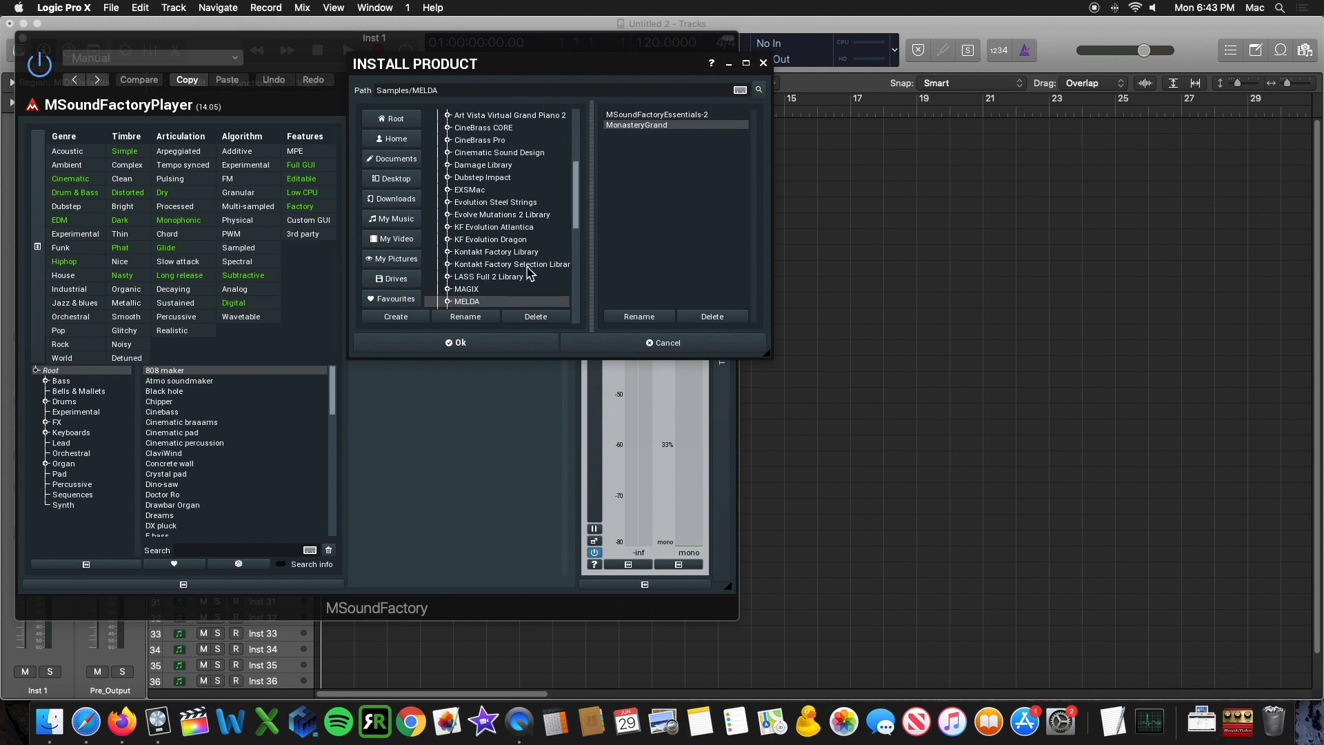
mouse_move(407, 124)
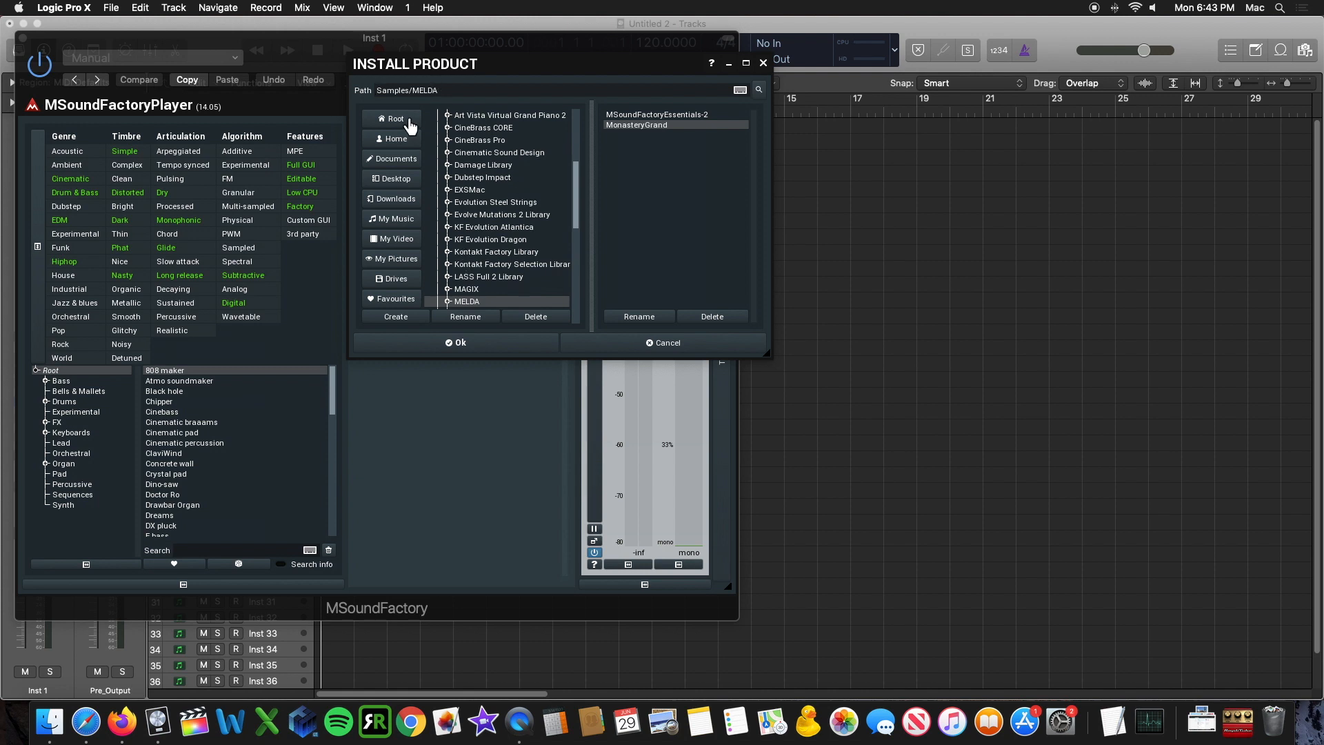
mouse_move(639, 123)
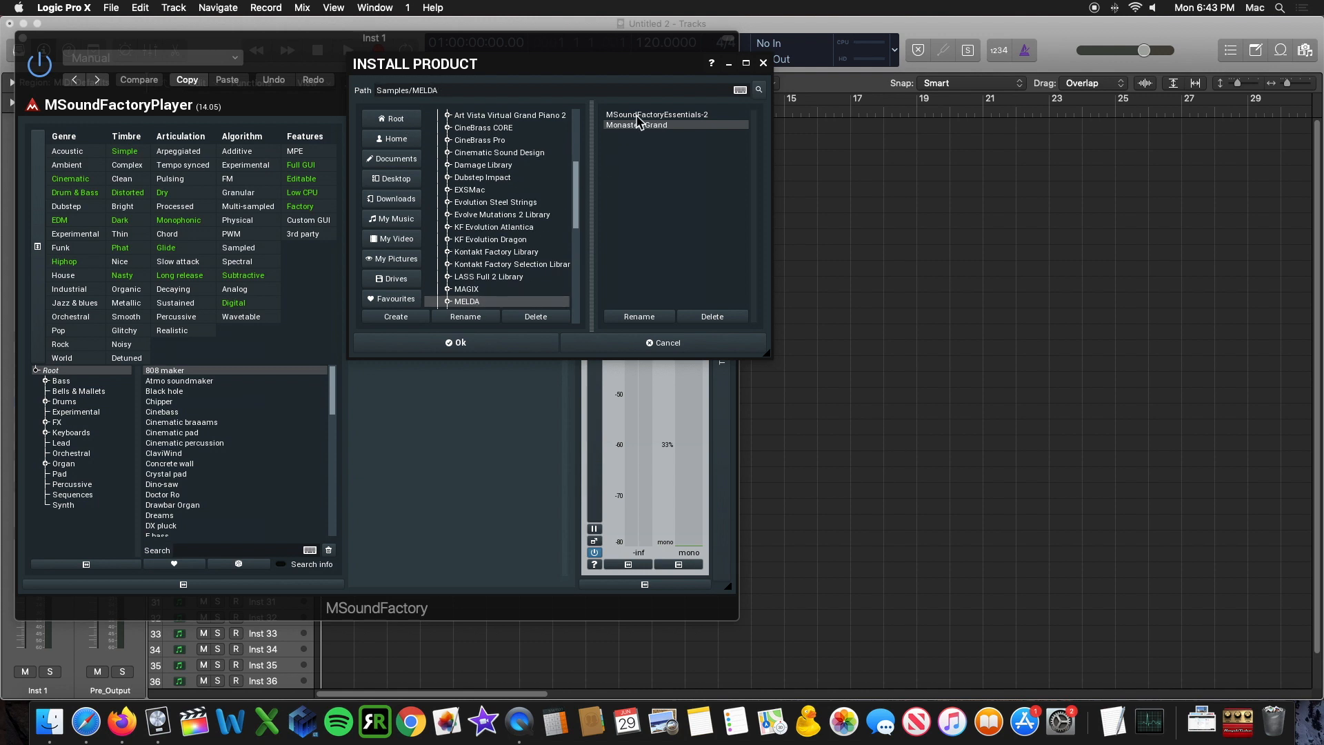
mouse_move(648, 132)
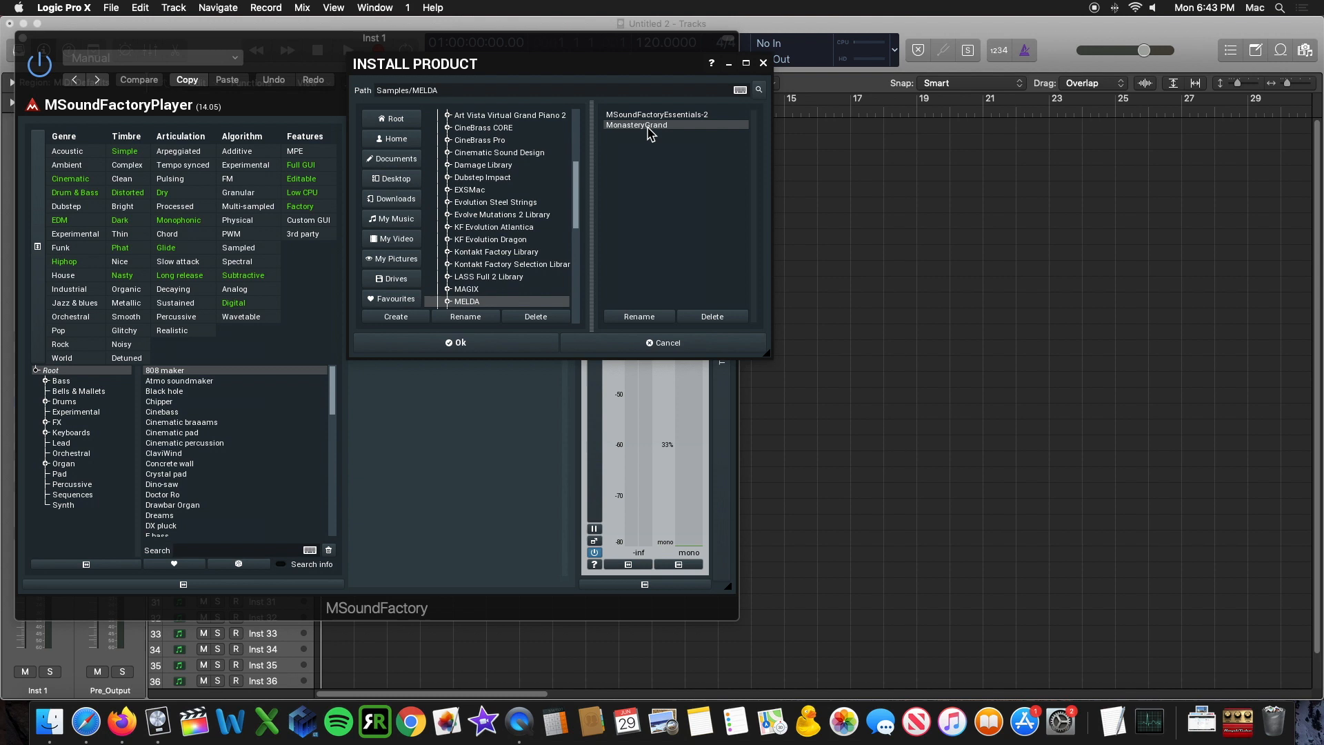
click(459, 342)
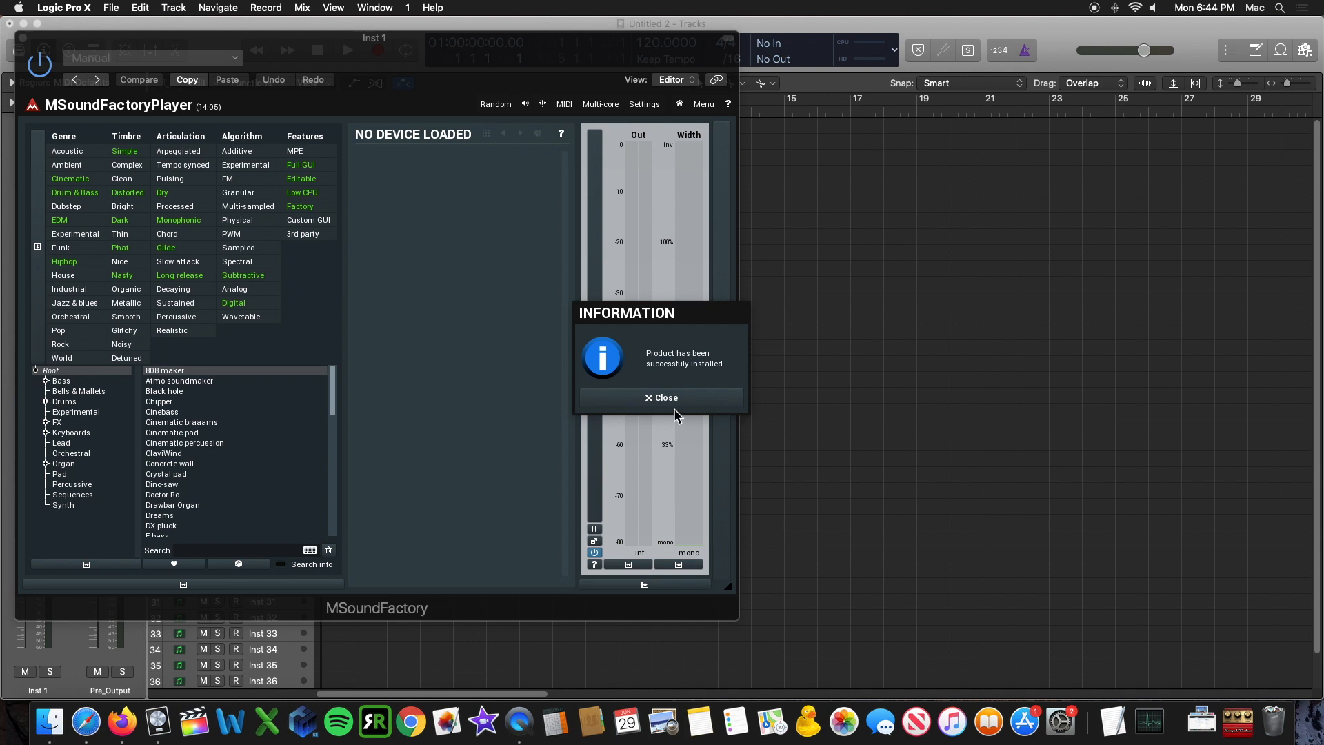
Step: Close the Information dialog and search the instrument list for 'mon'
click(661, 397)
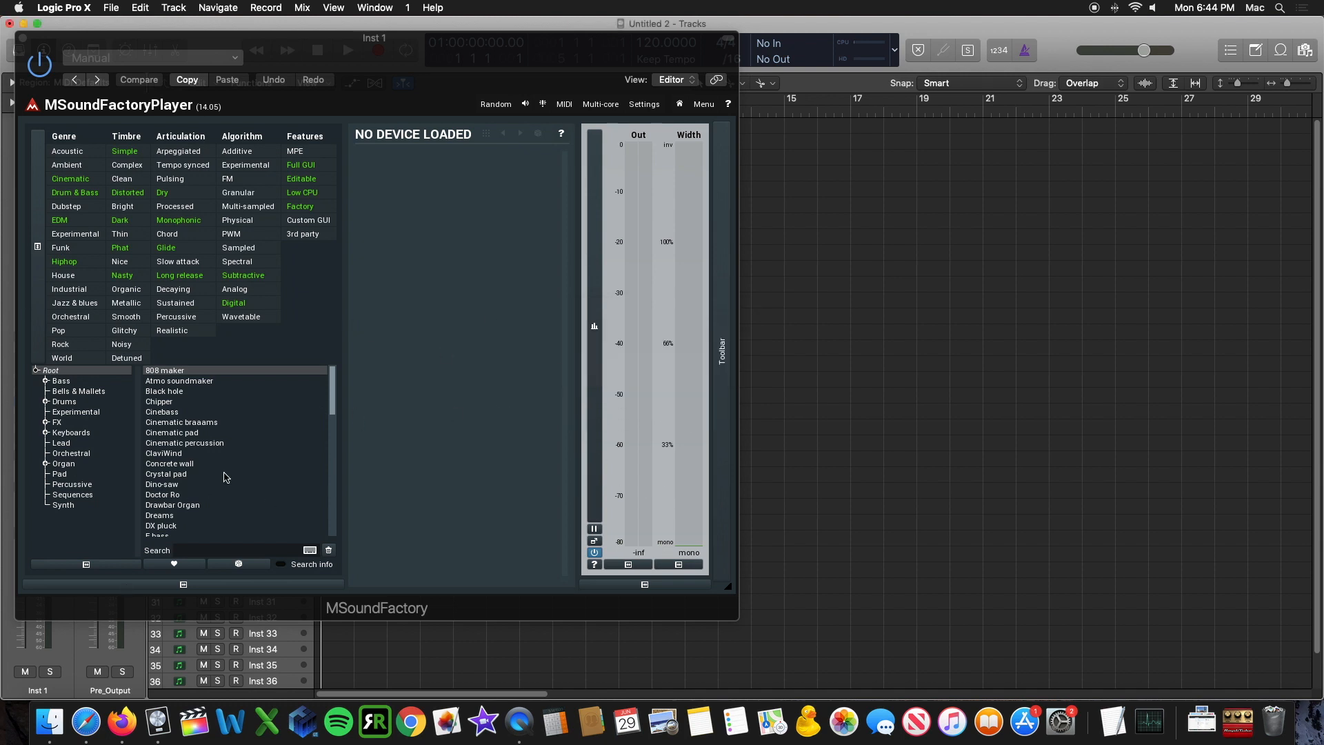
scroll(down, 3)
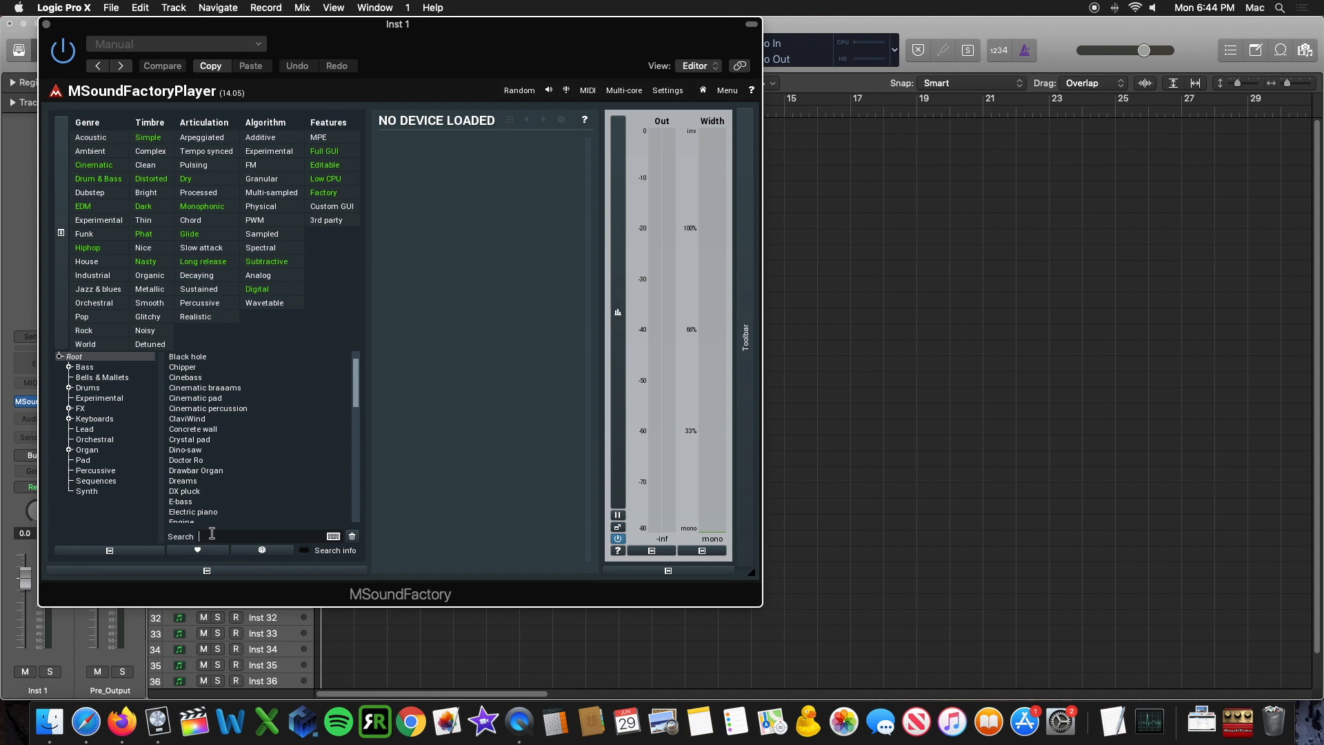
text(mon)
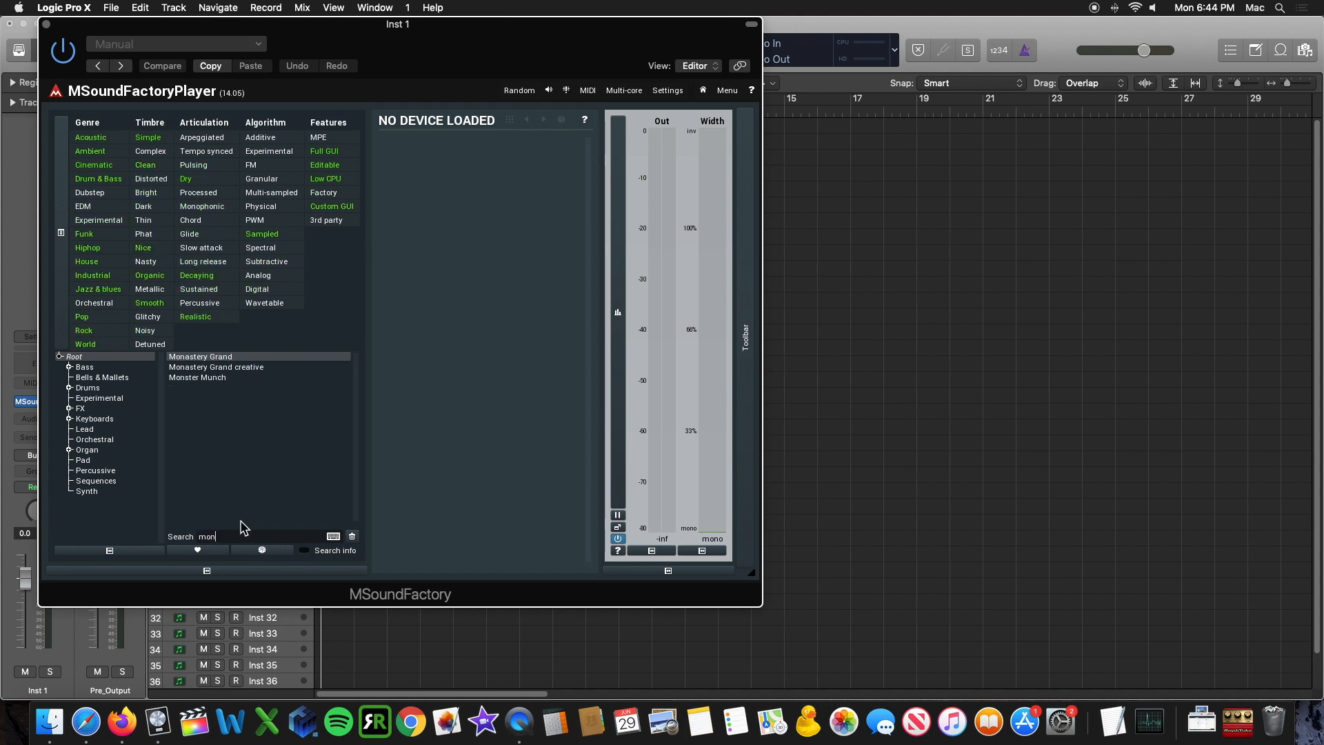
mouse_move(226, 367)
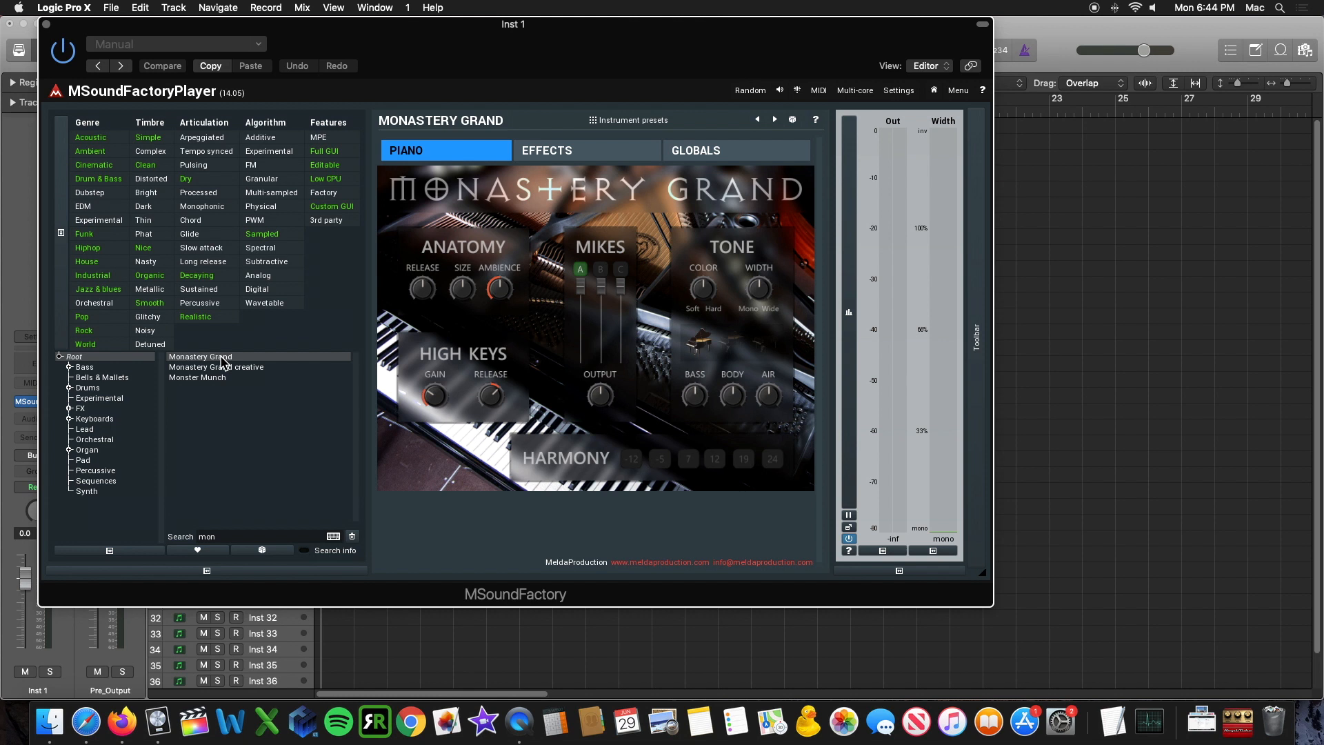
mouse_move(640, 243)
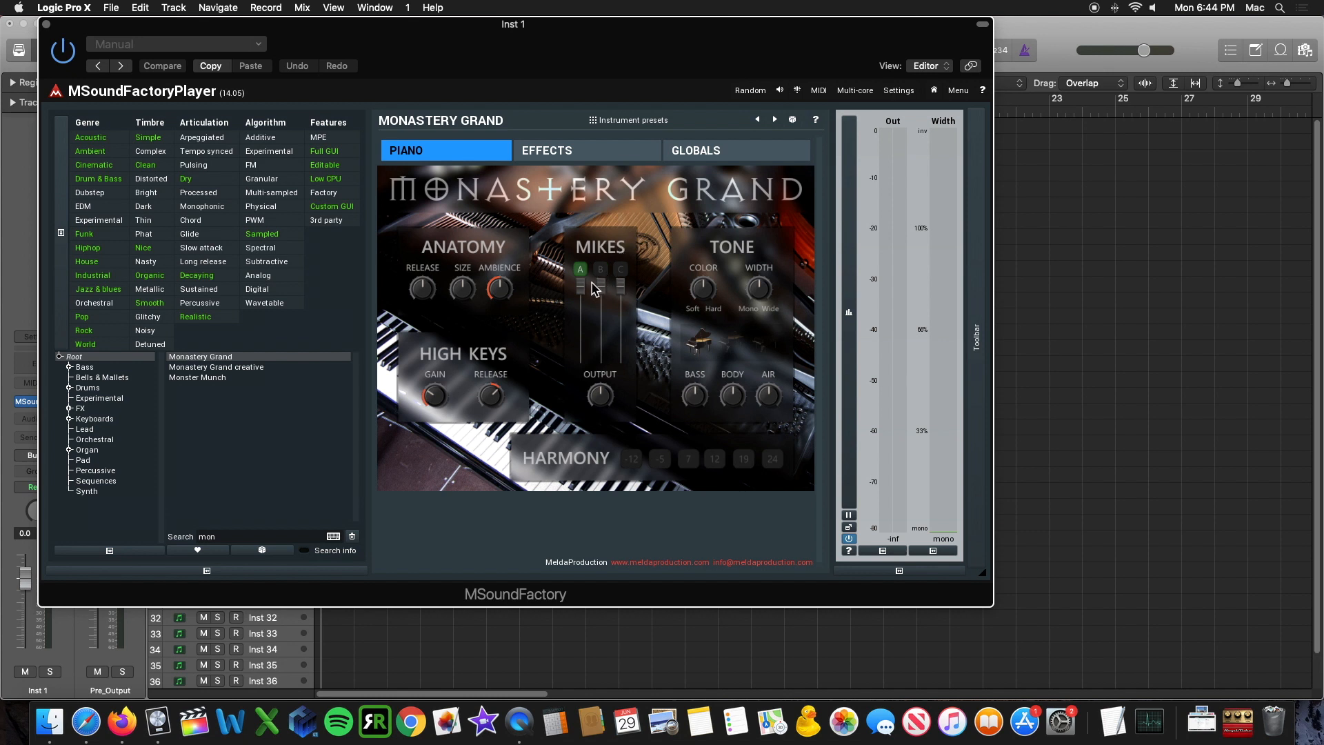
mouse_move(593, 301)
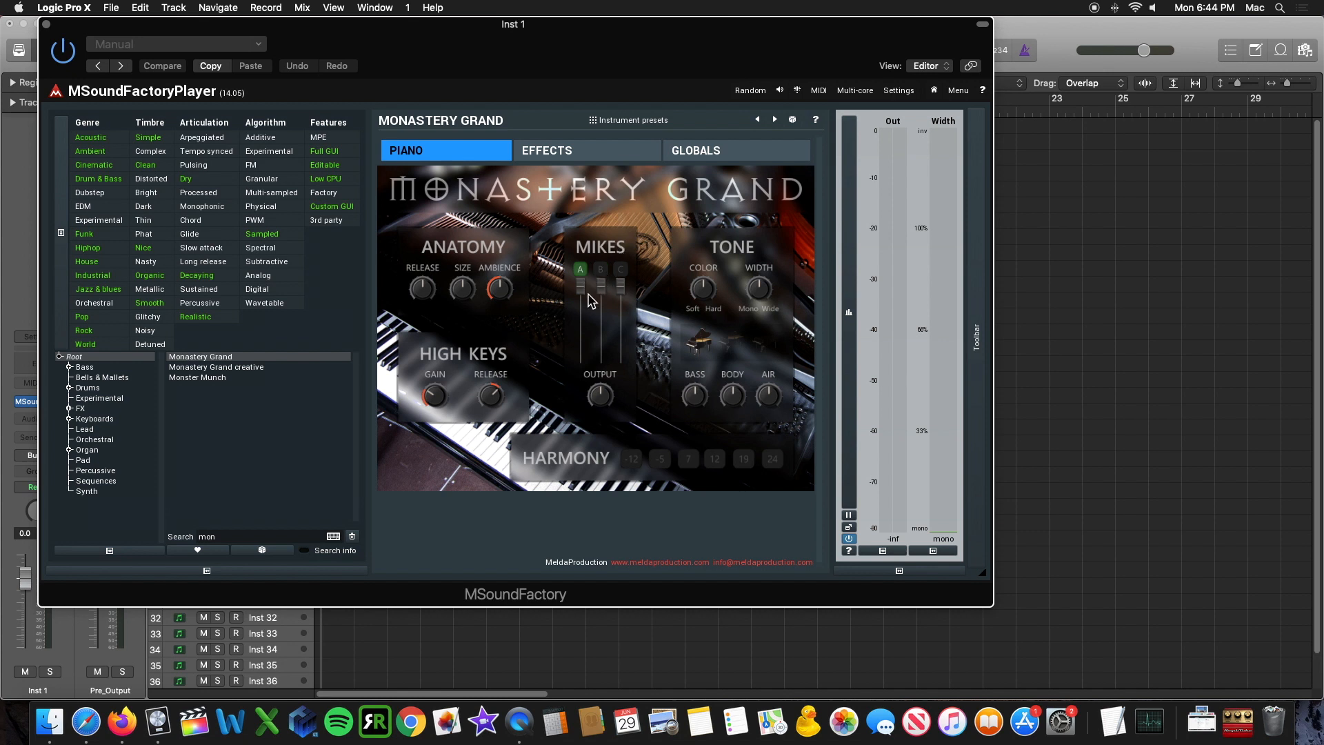
mouse_move(414, 397)
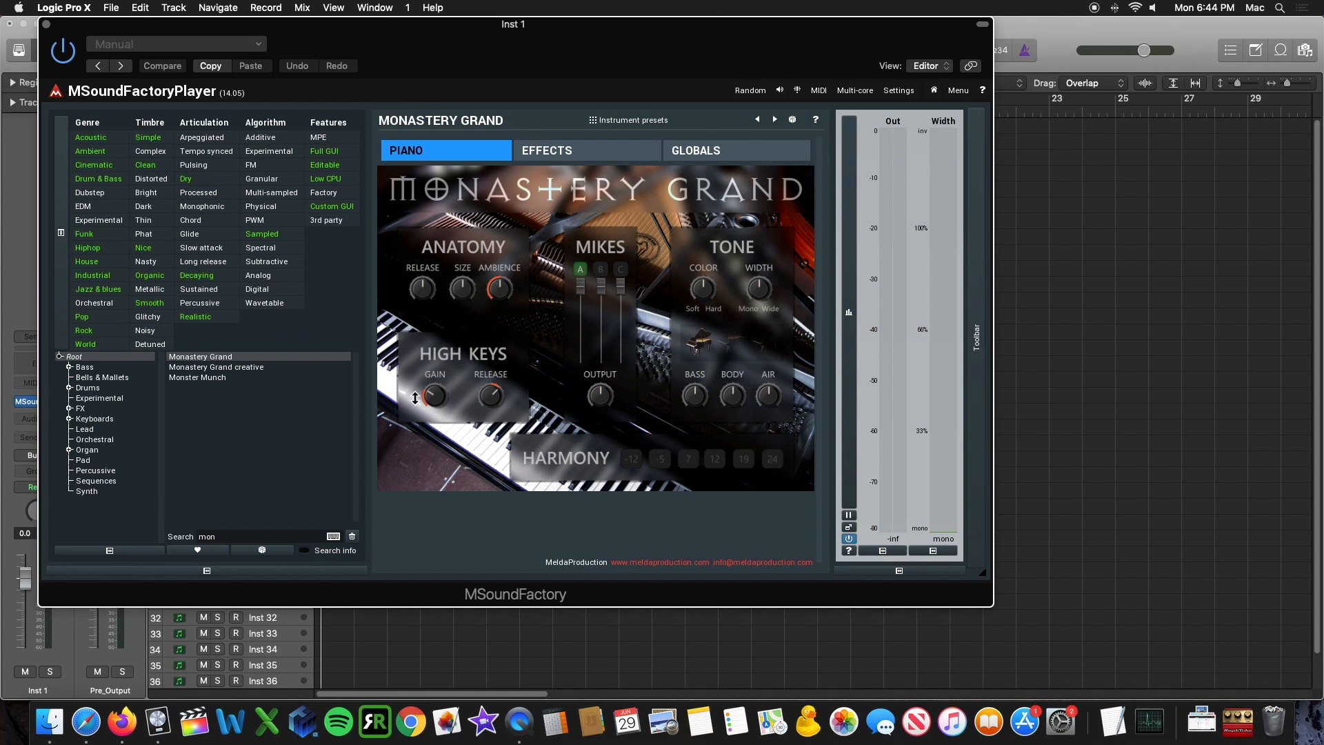